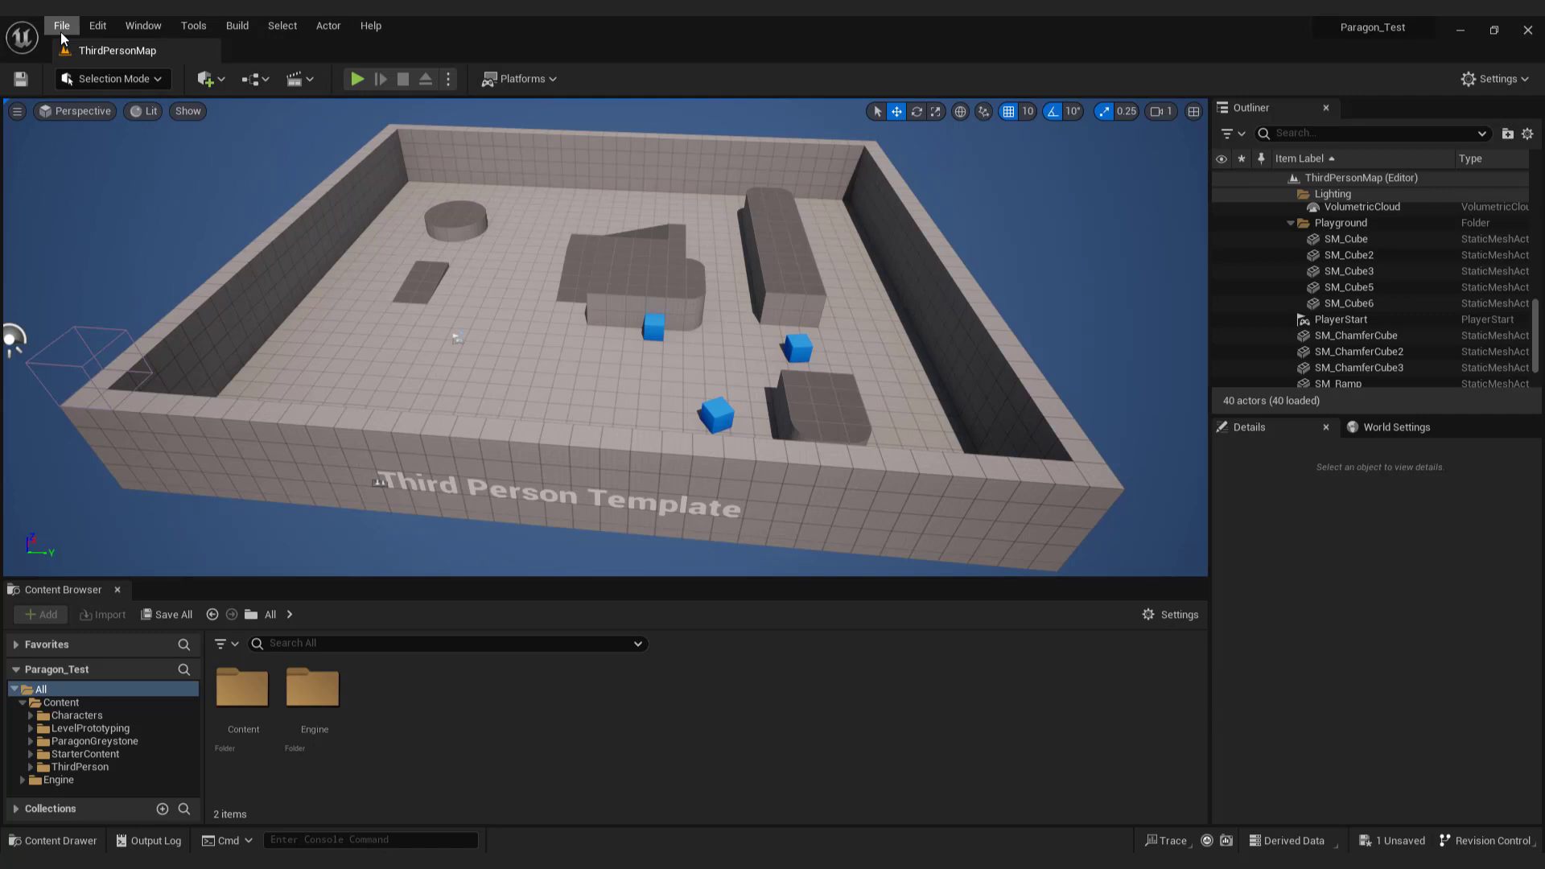
Start a new level from the File menu and choose the Empty Level template
click(61, 24)
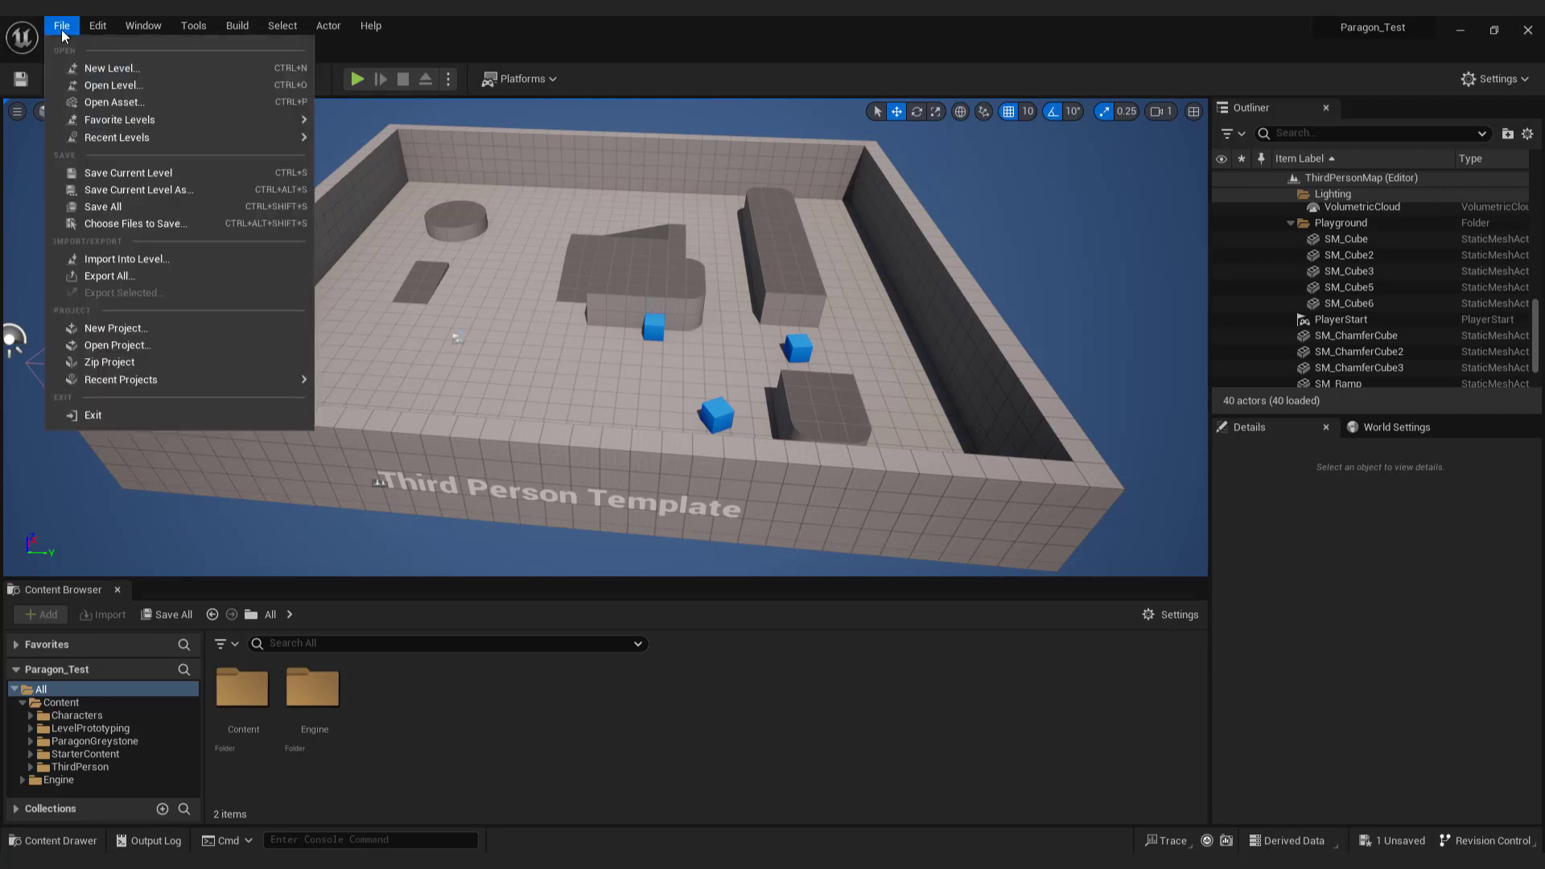
click(111, 68)
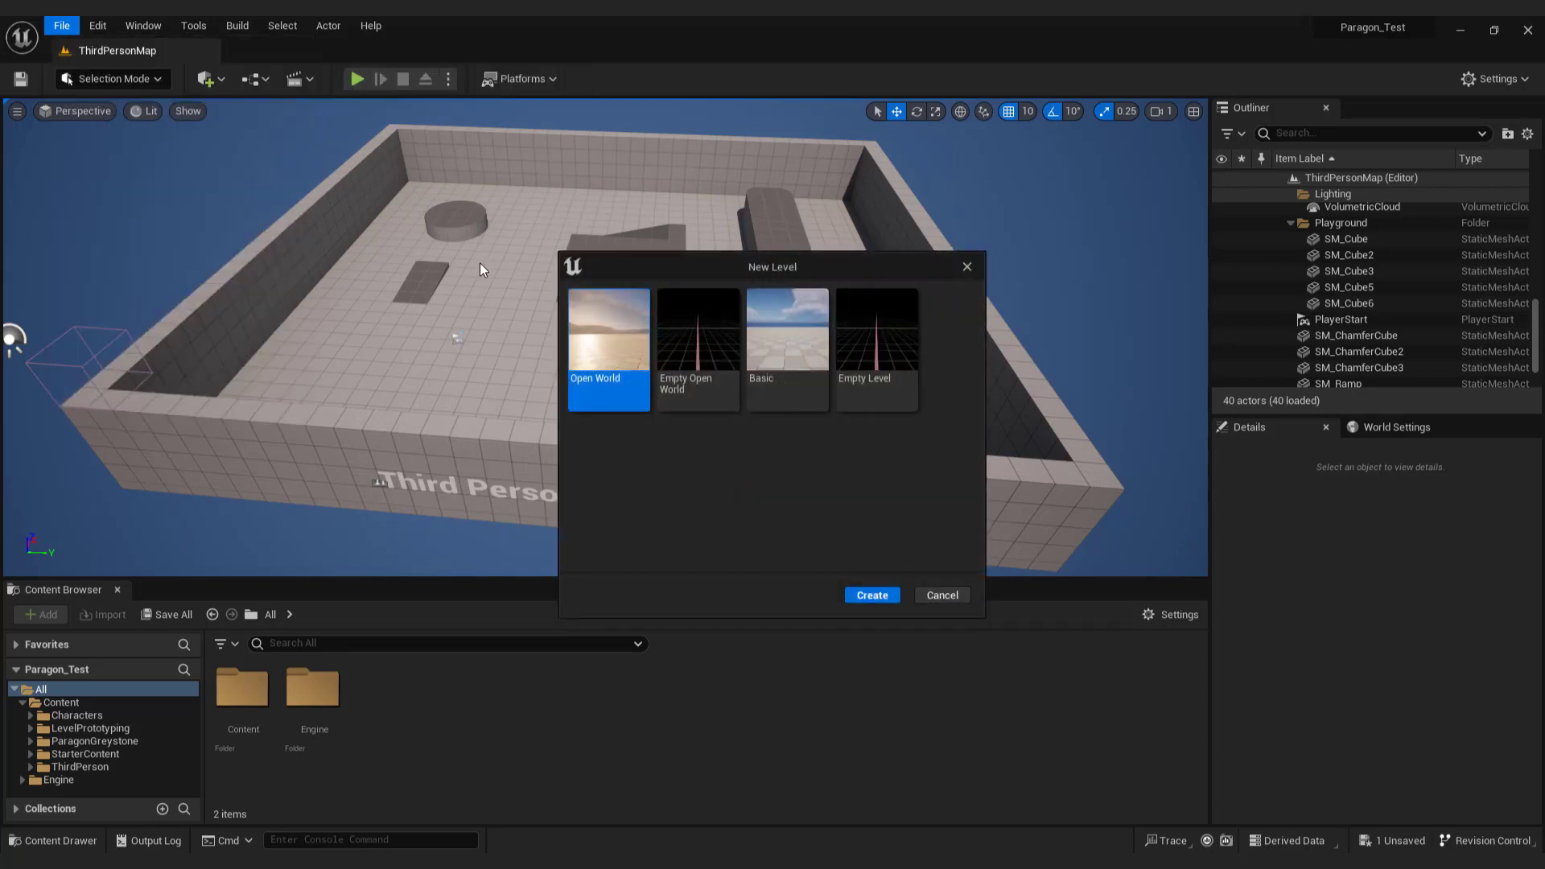
click(876, 335)
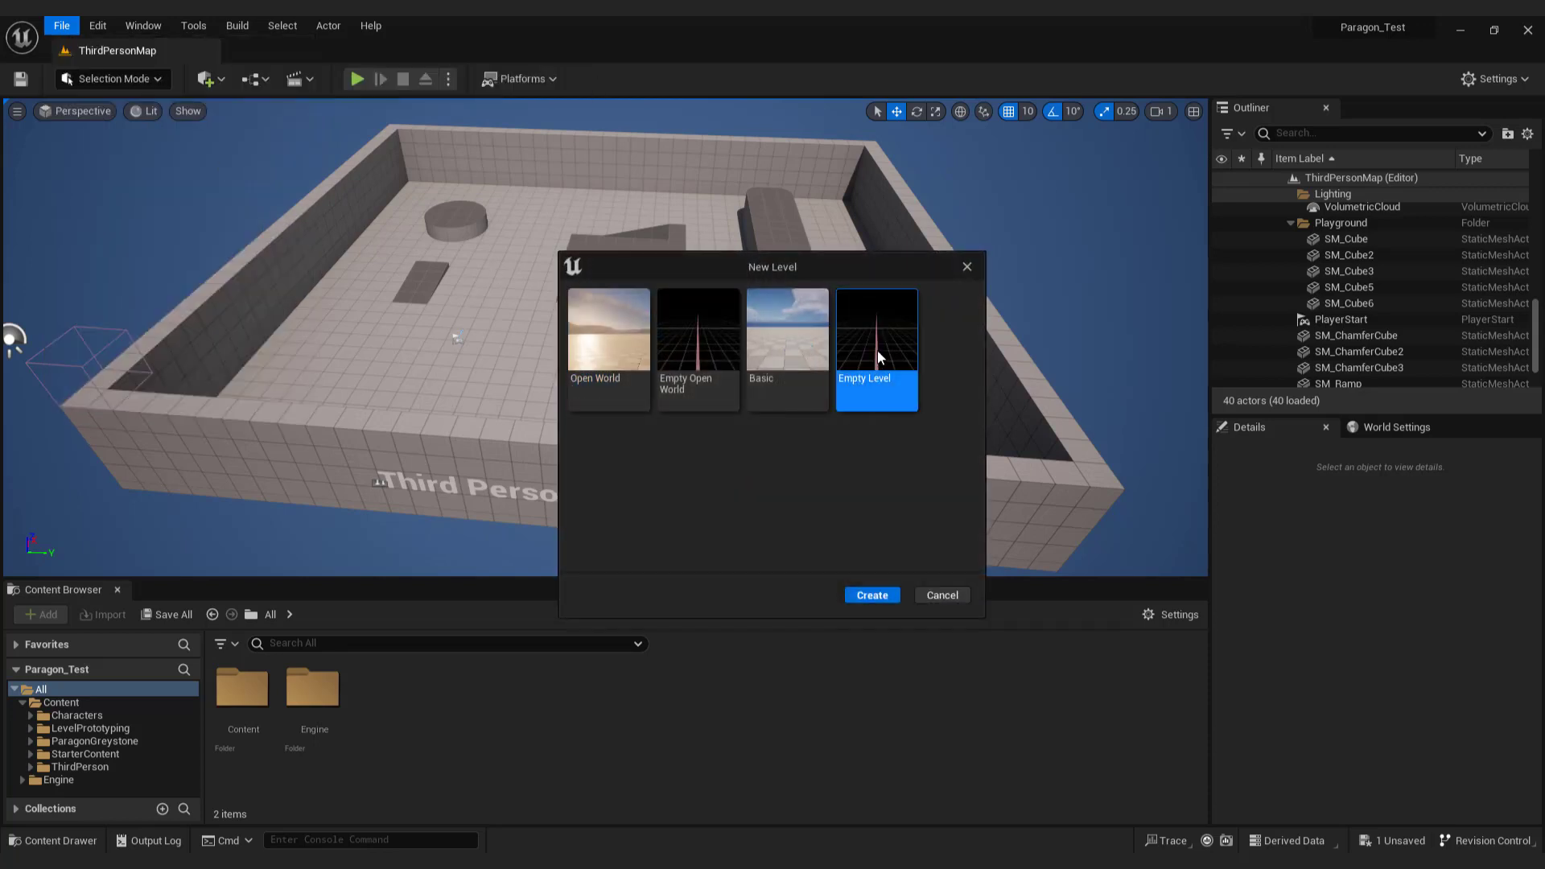
Create the empty Untitled level, then bring up the editor-mode list
click(871, 594)
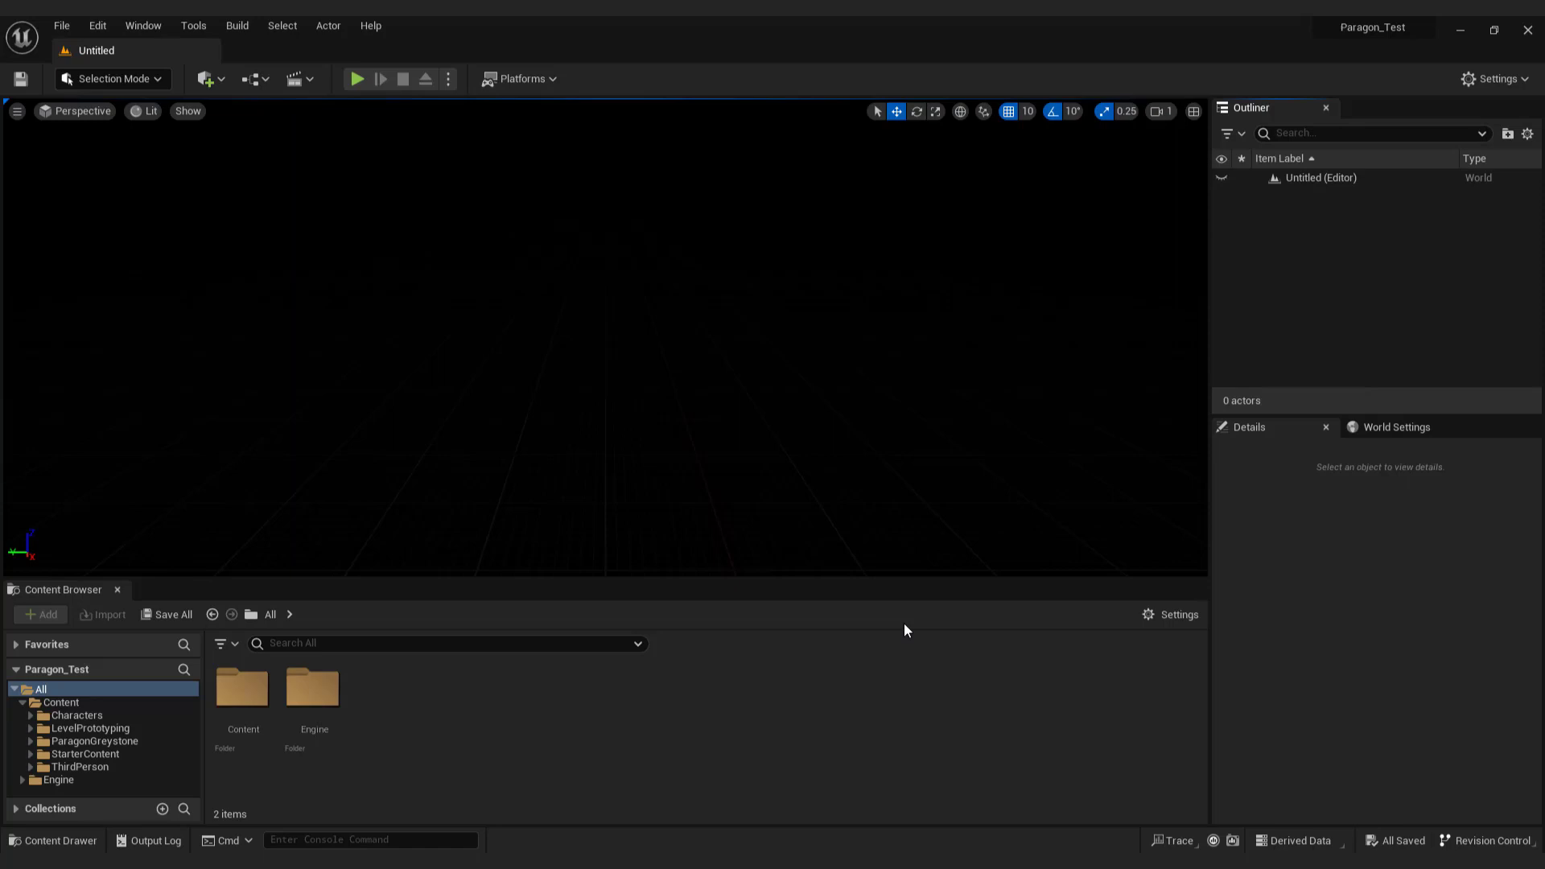
mouse_move(939, 452)
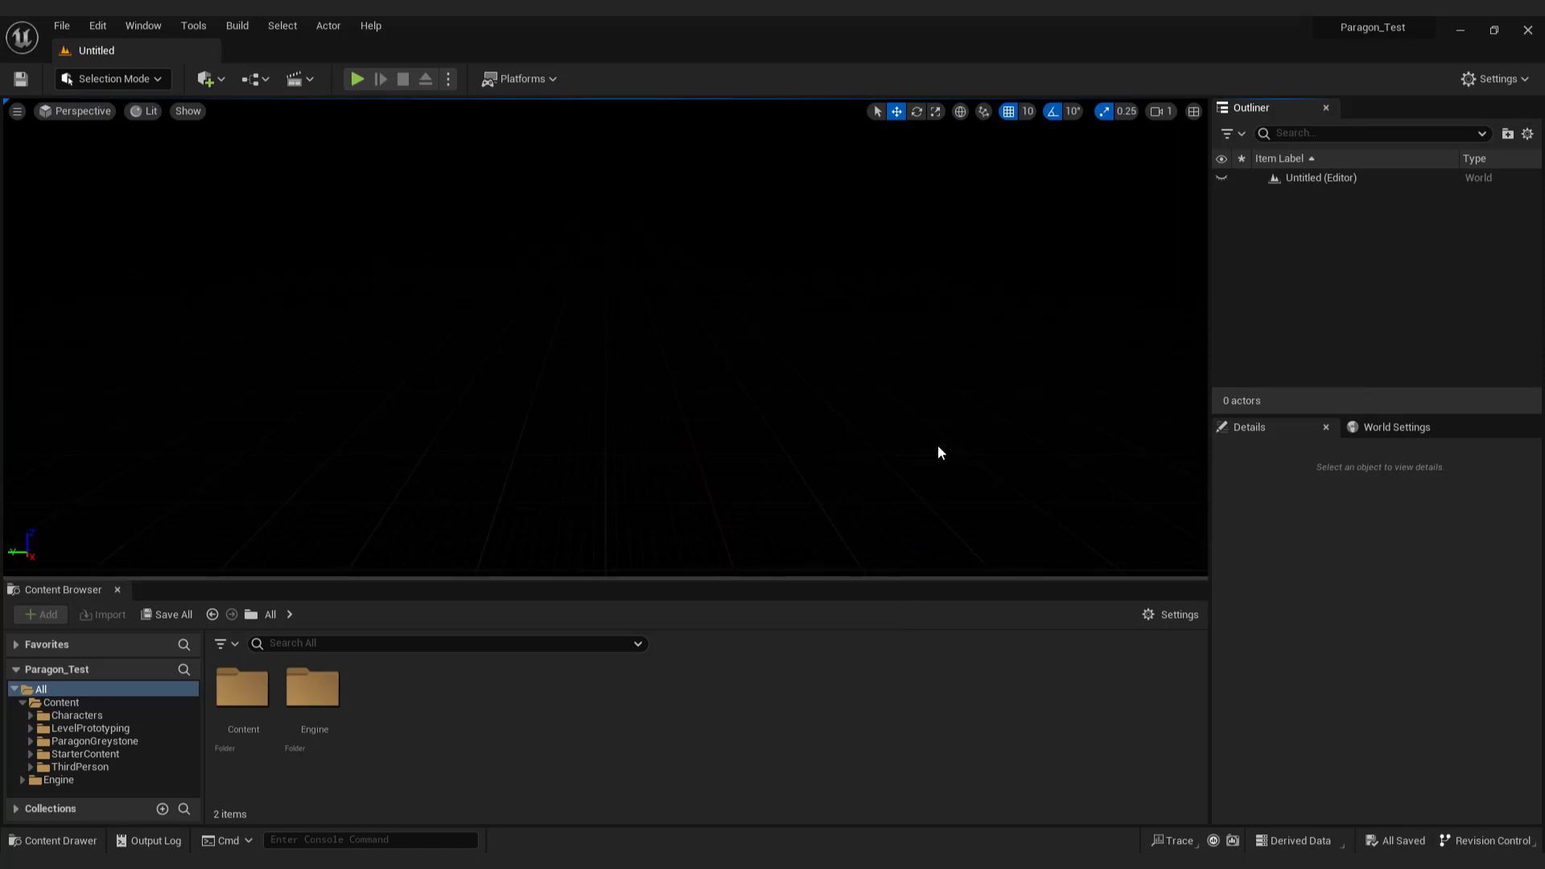
mouse_move(1182, 462)
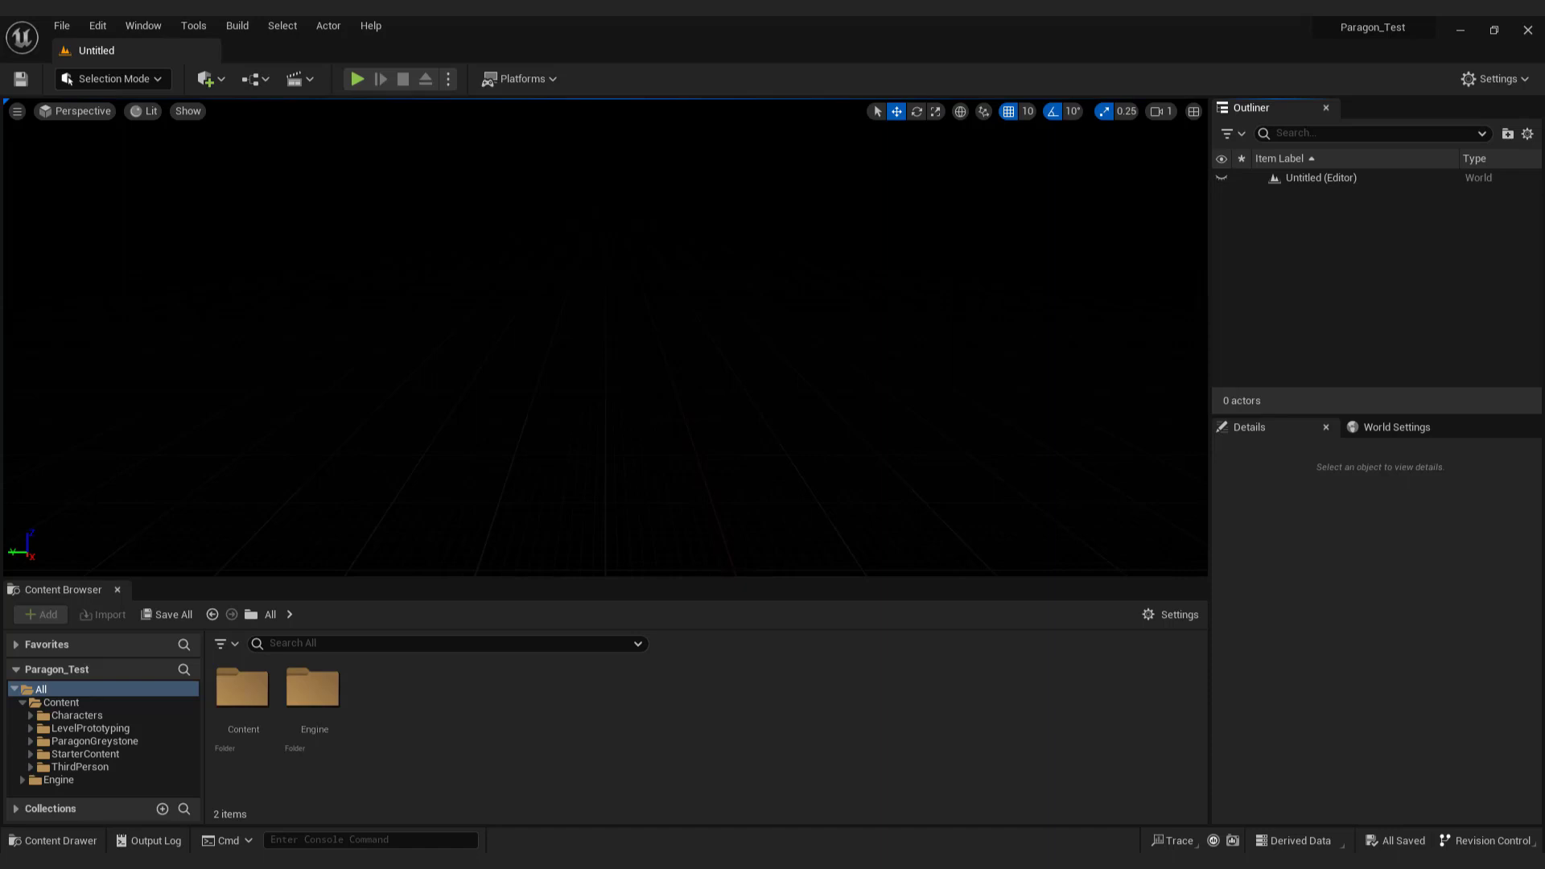
click(107, 78)
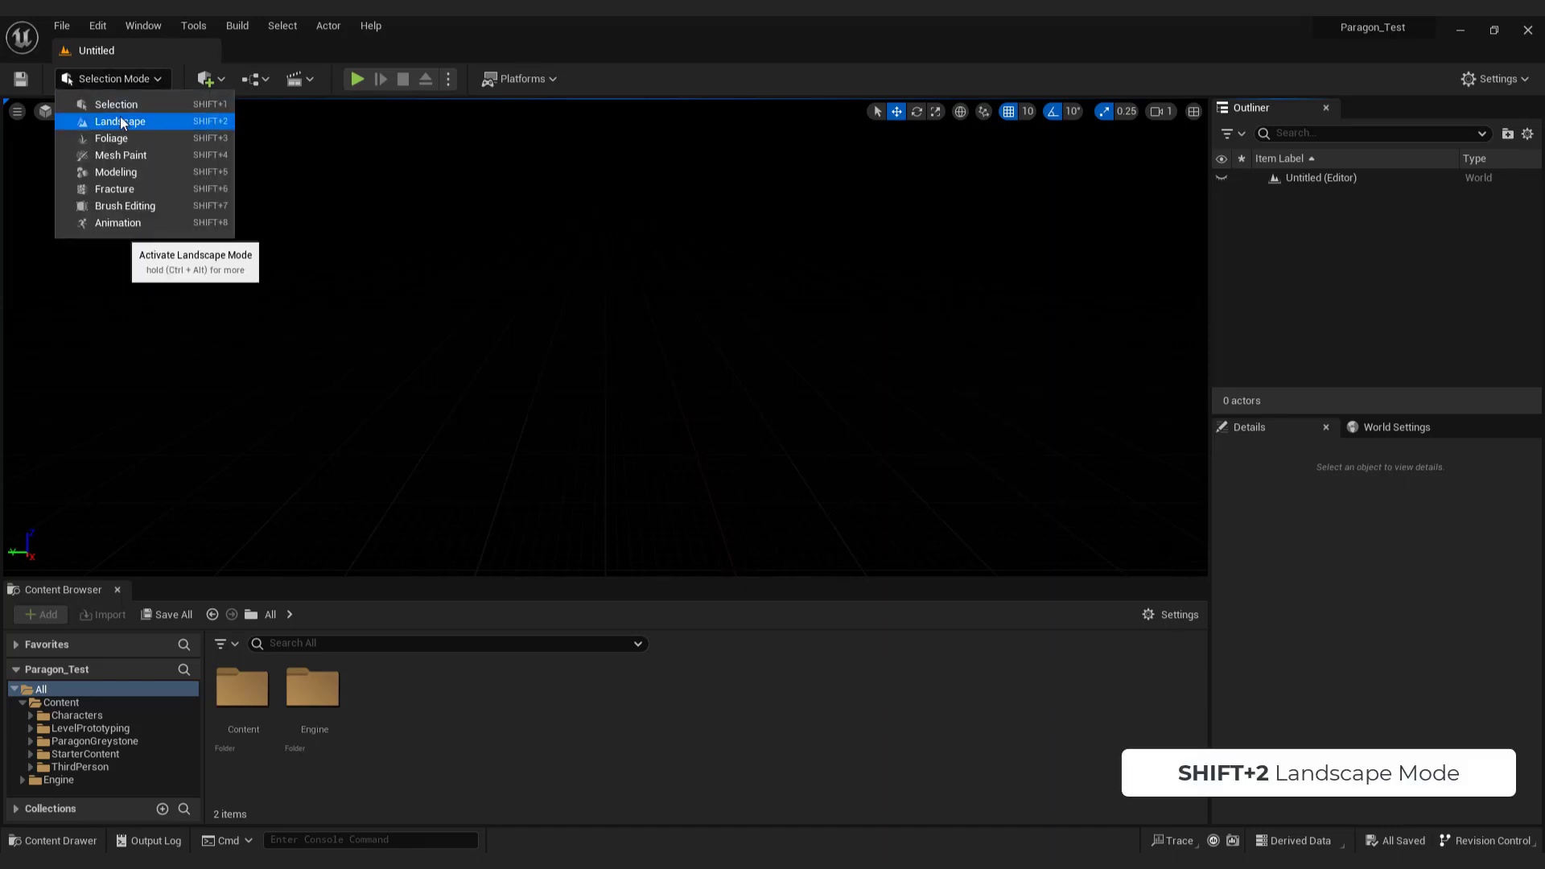
Switch to Landscape mode and create the default flat landscape
click(117, 120)
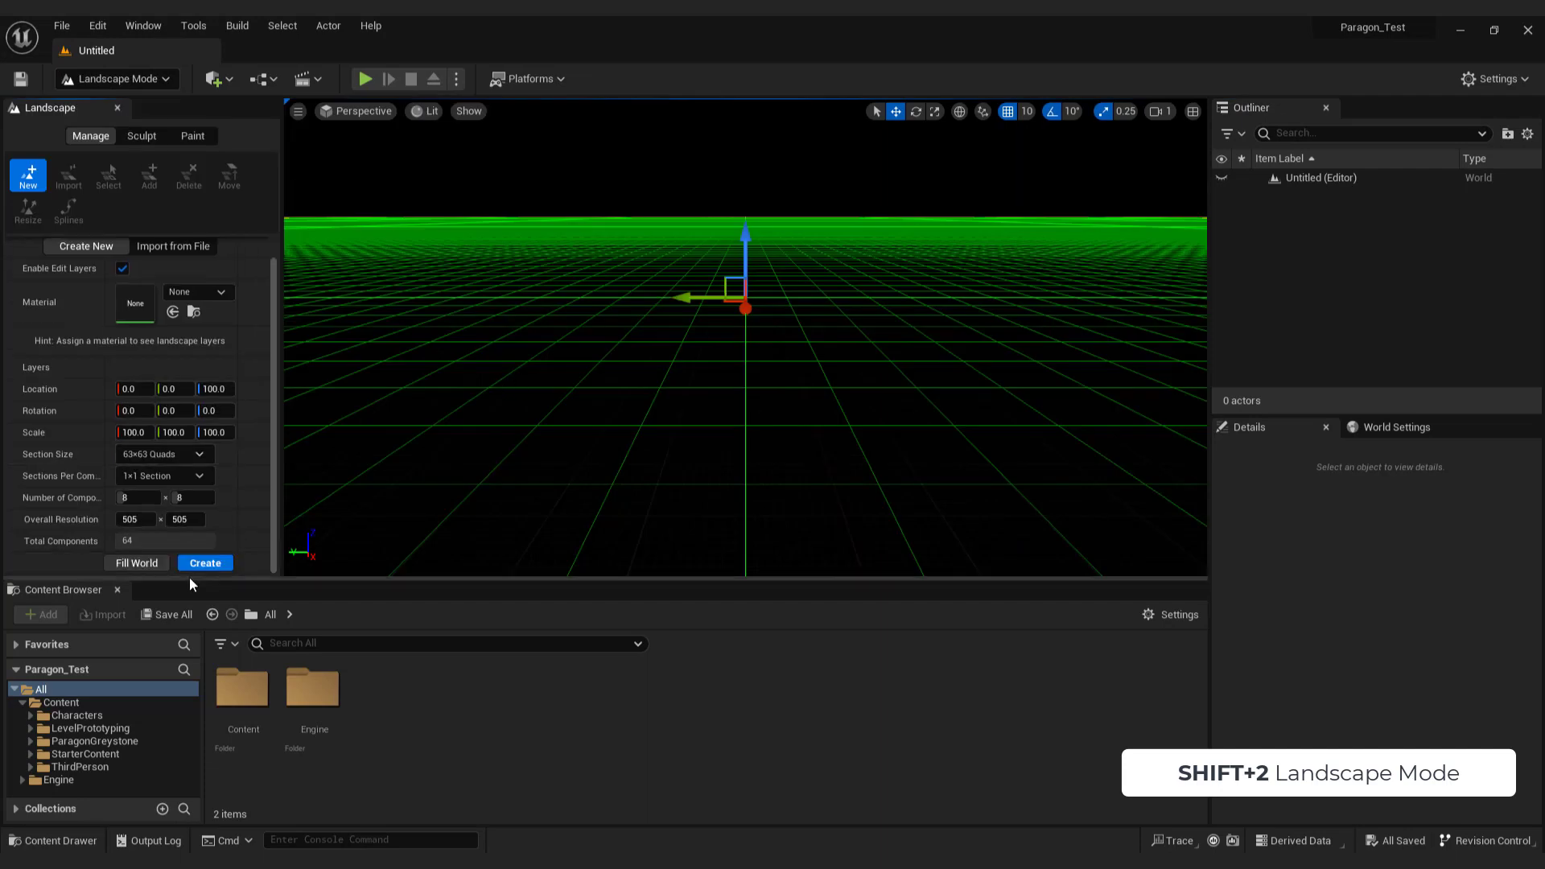
click(204, 563)
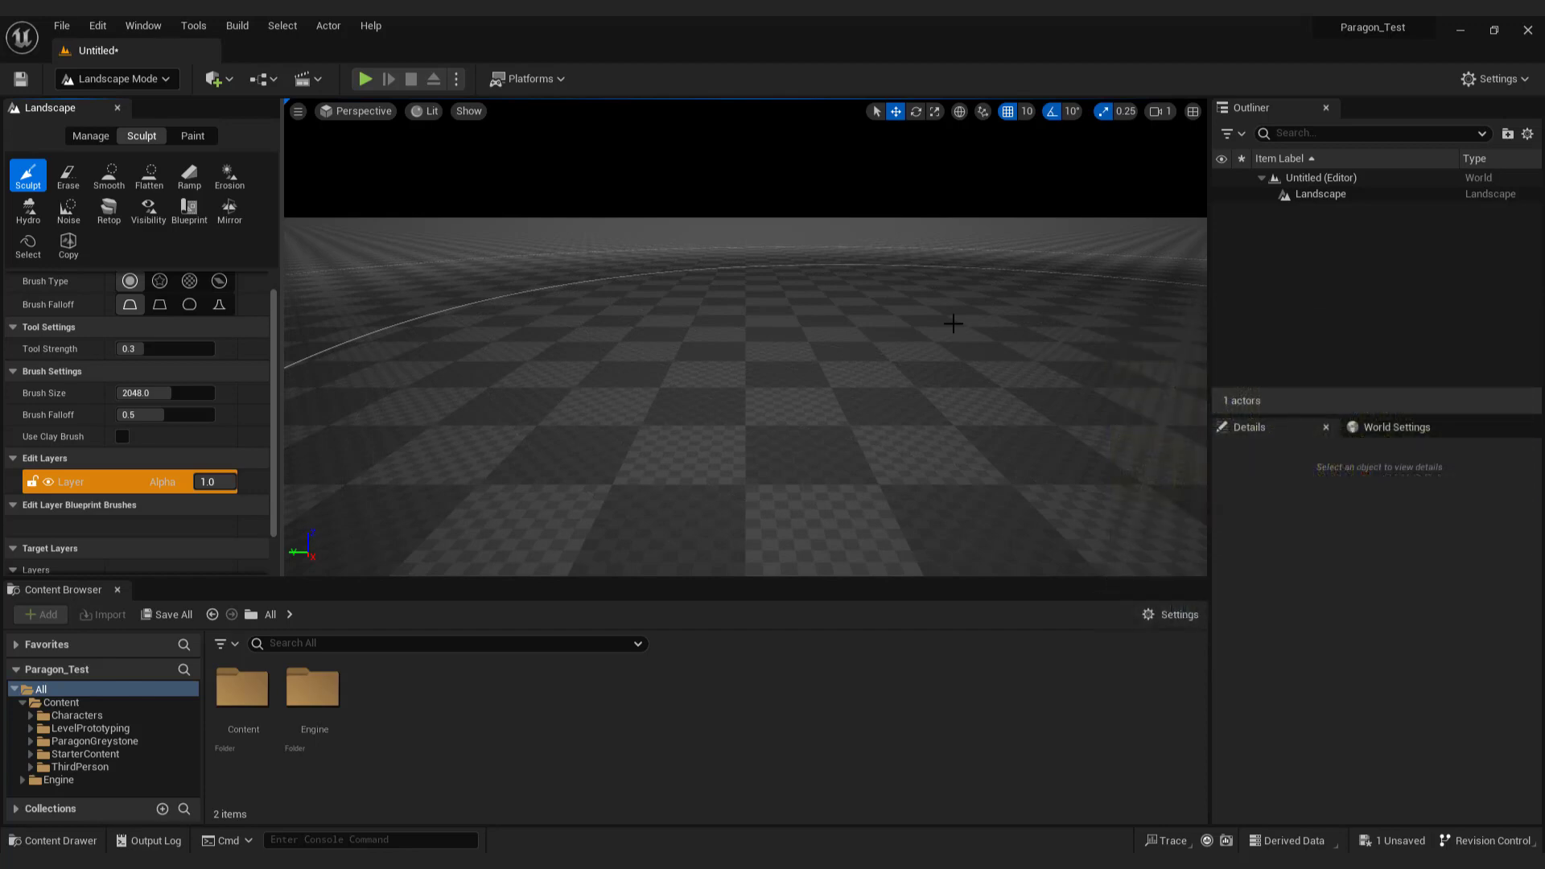
Use the Env. Light Mixer to add lights, sky, volumetric clouds and height fog
click(143, 26)
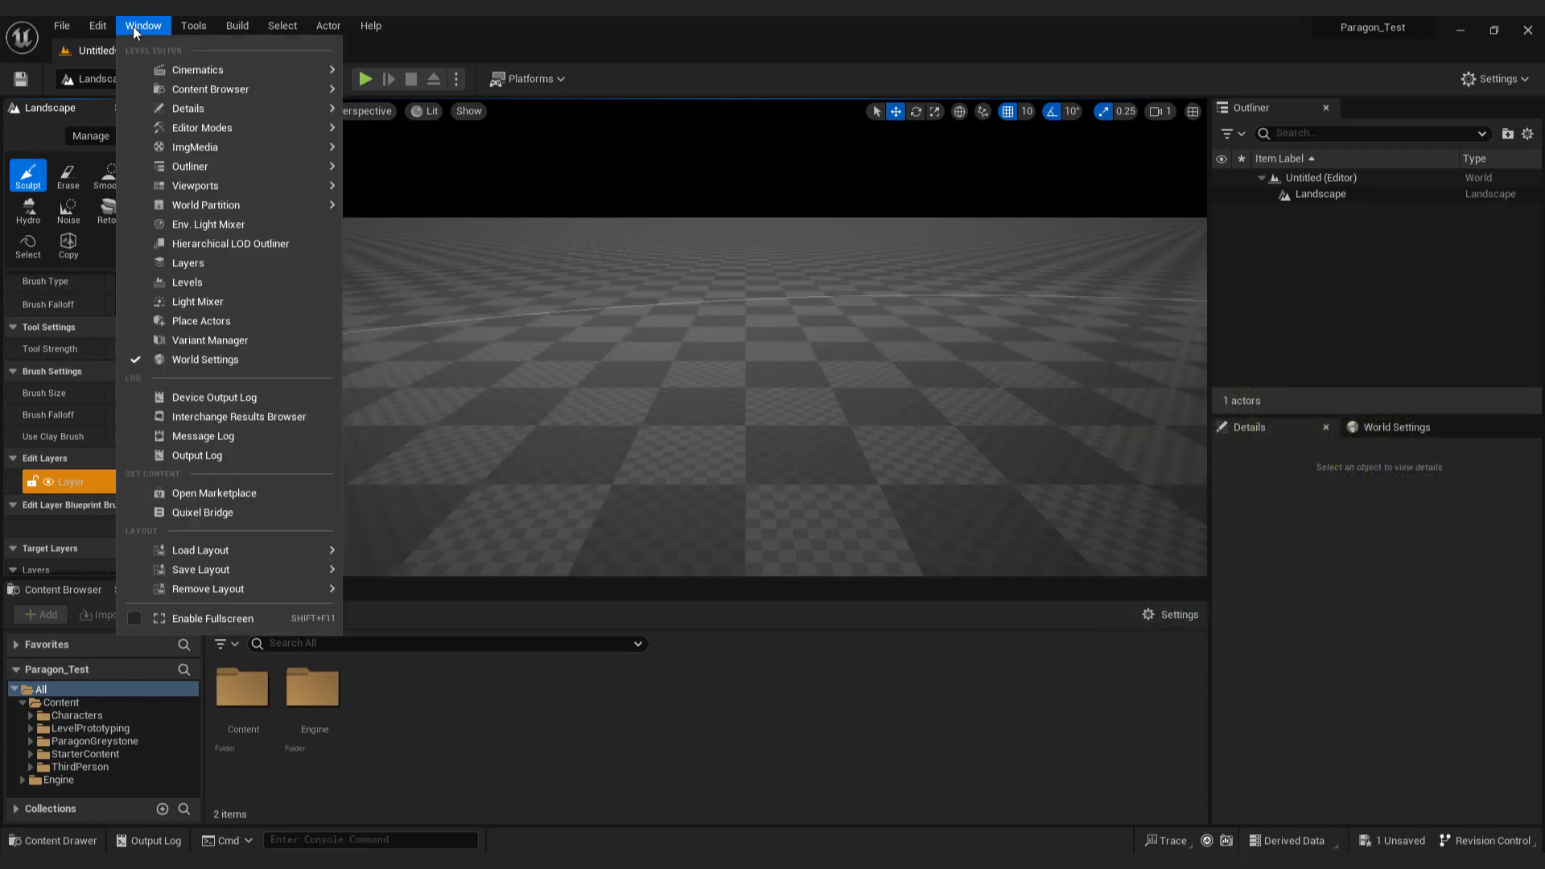
mouse_move(207, 226)
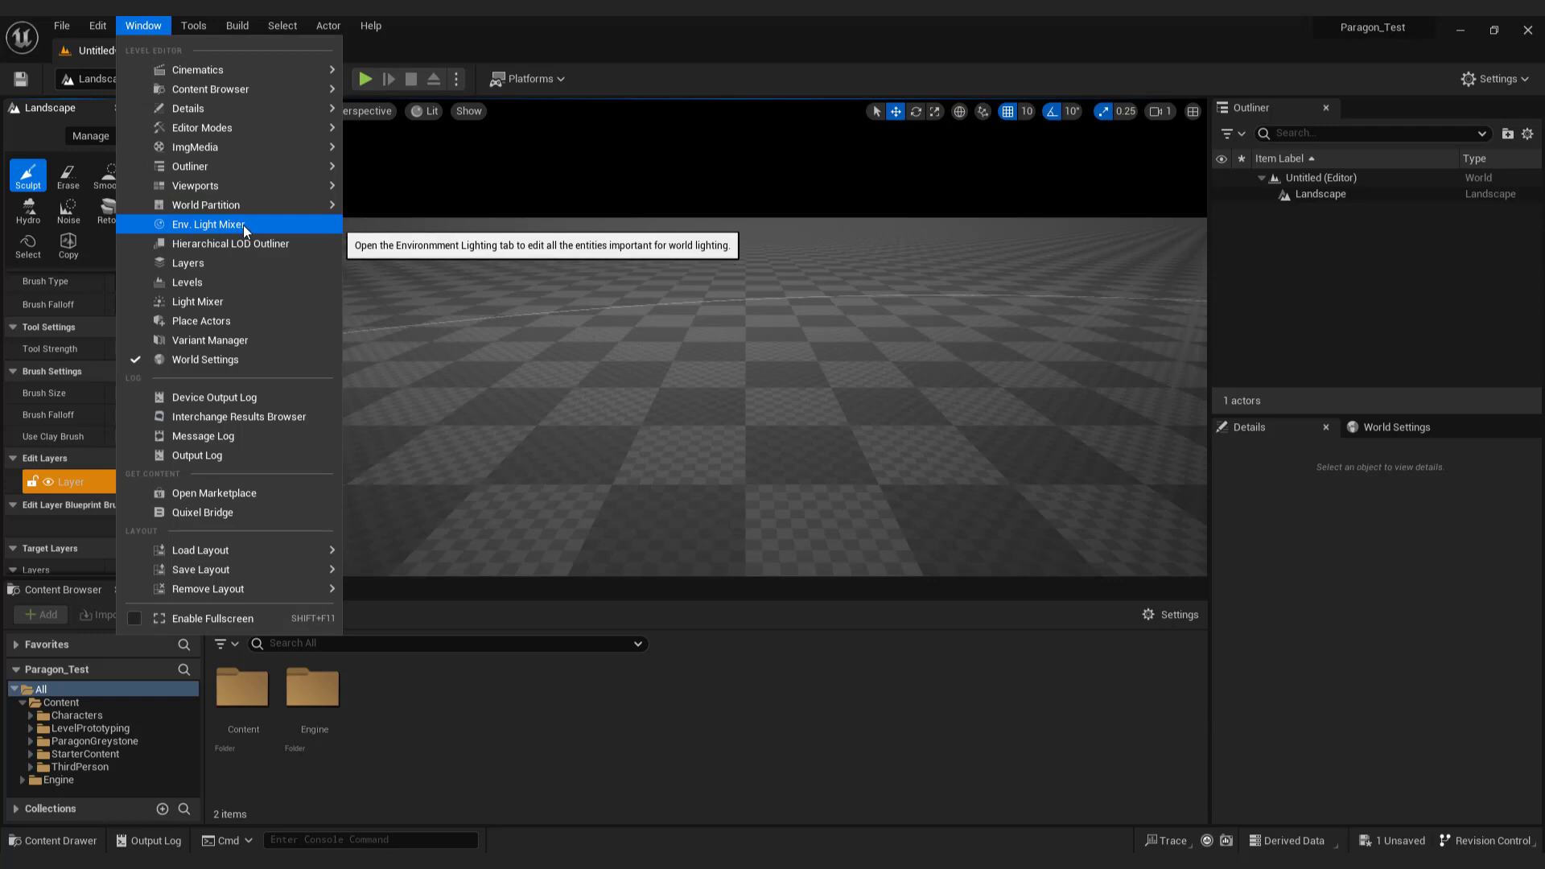
click(207, 224)
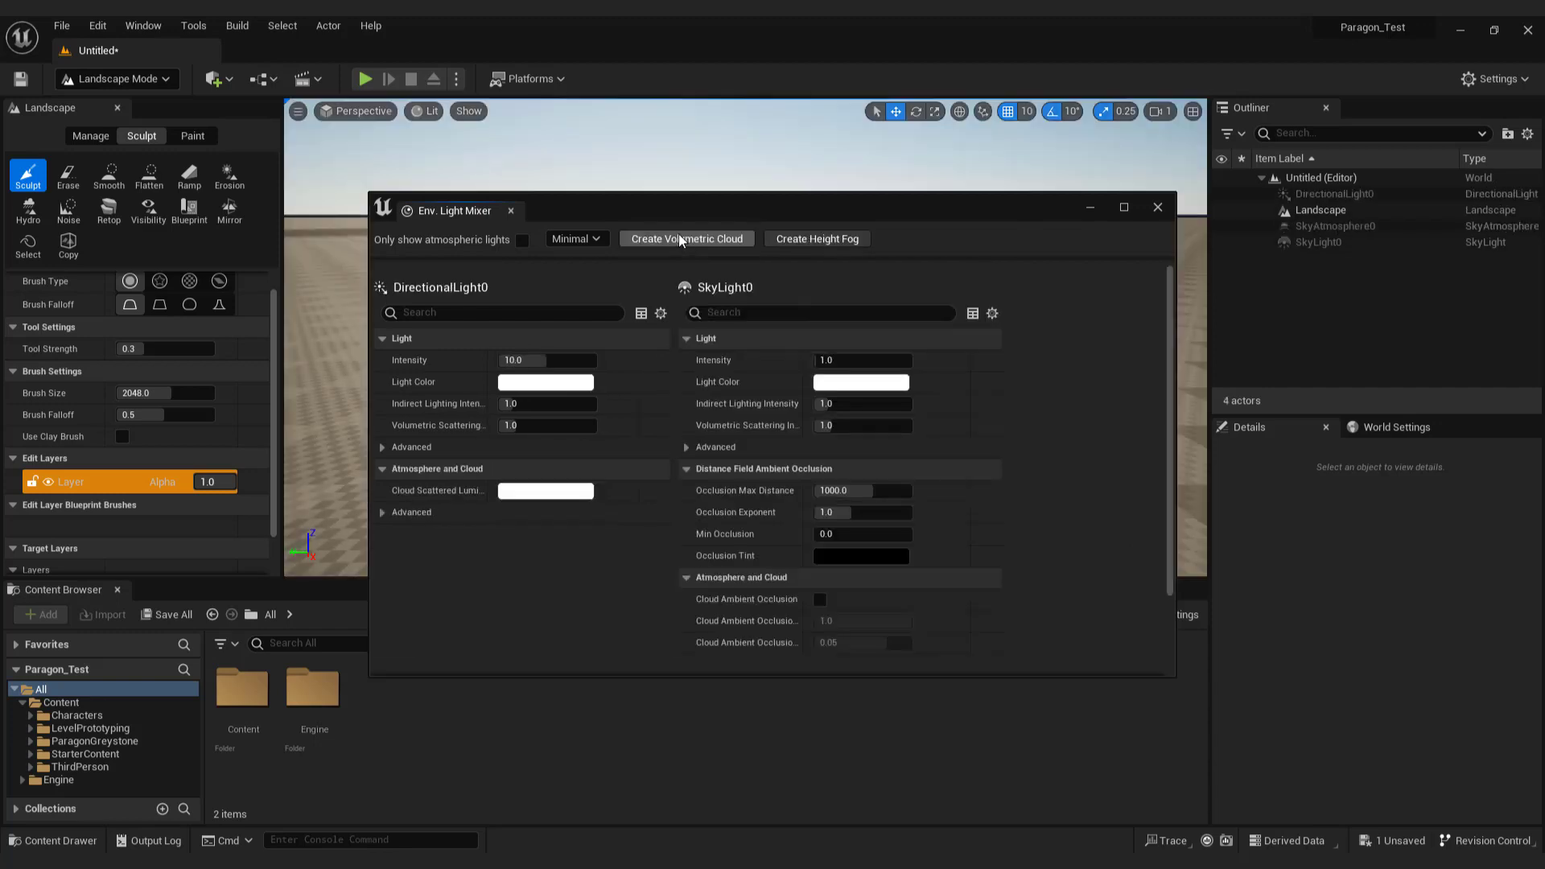
click(688, 239)
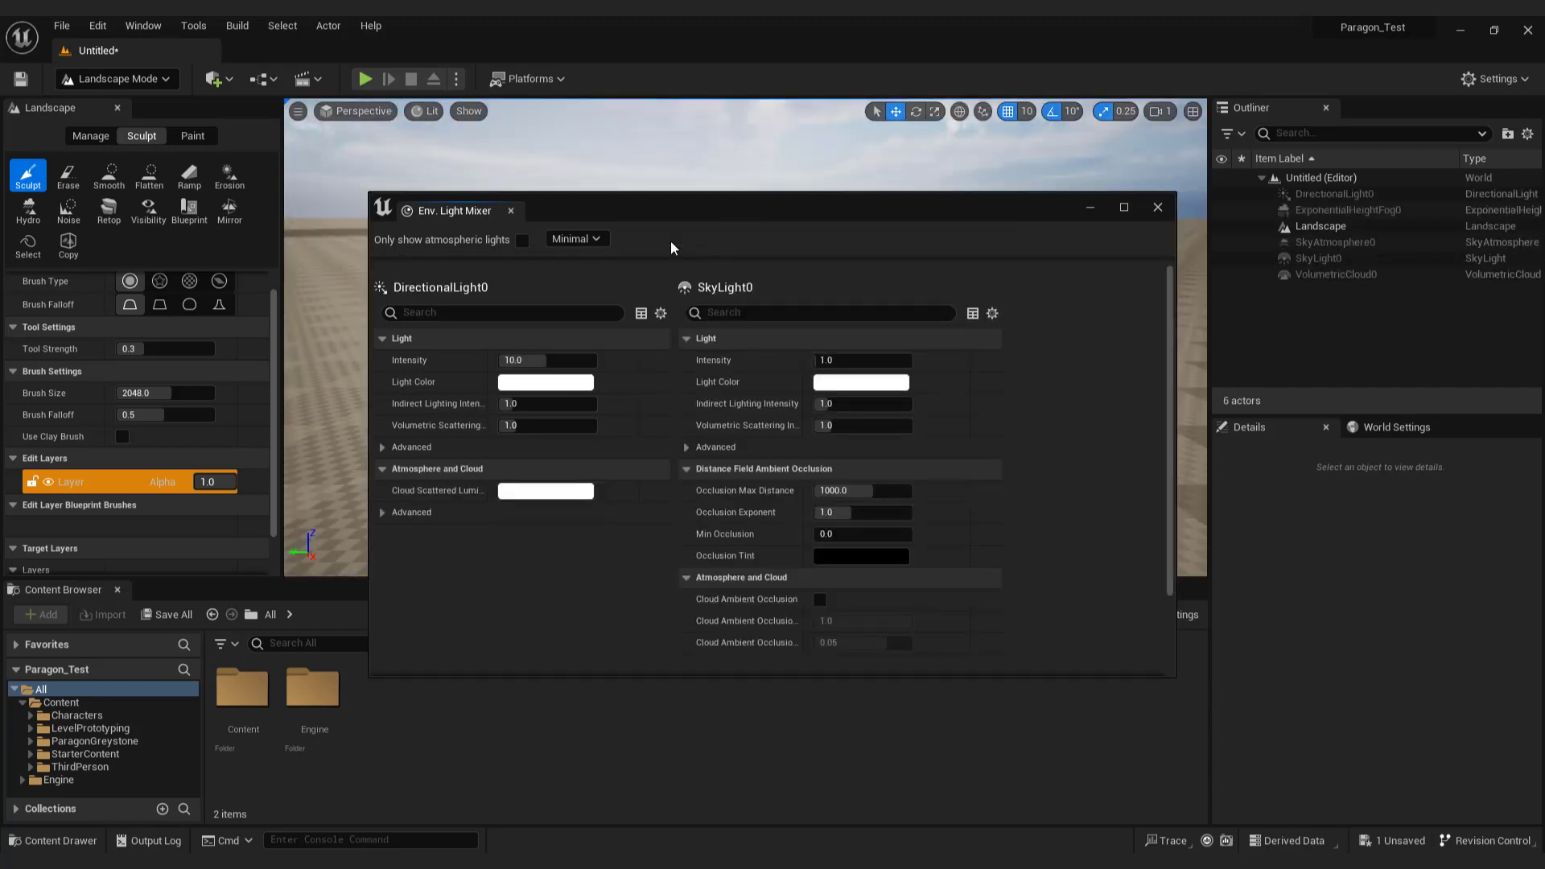
click(1158, 208)
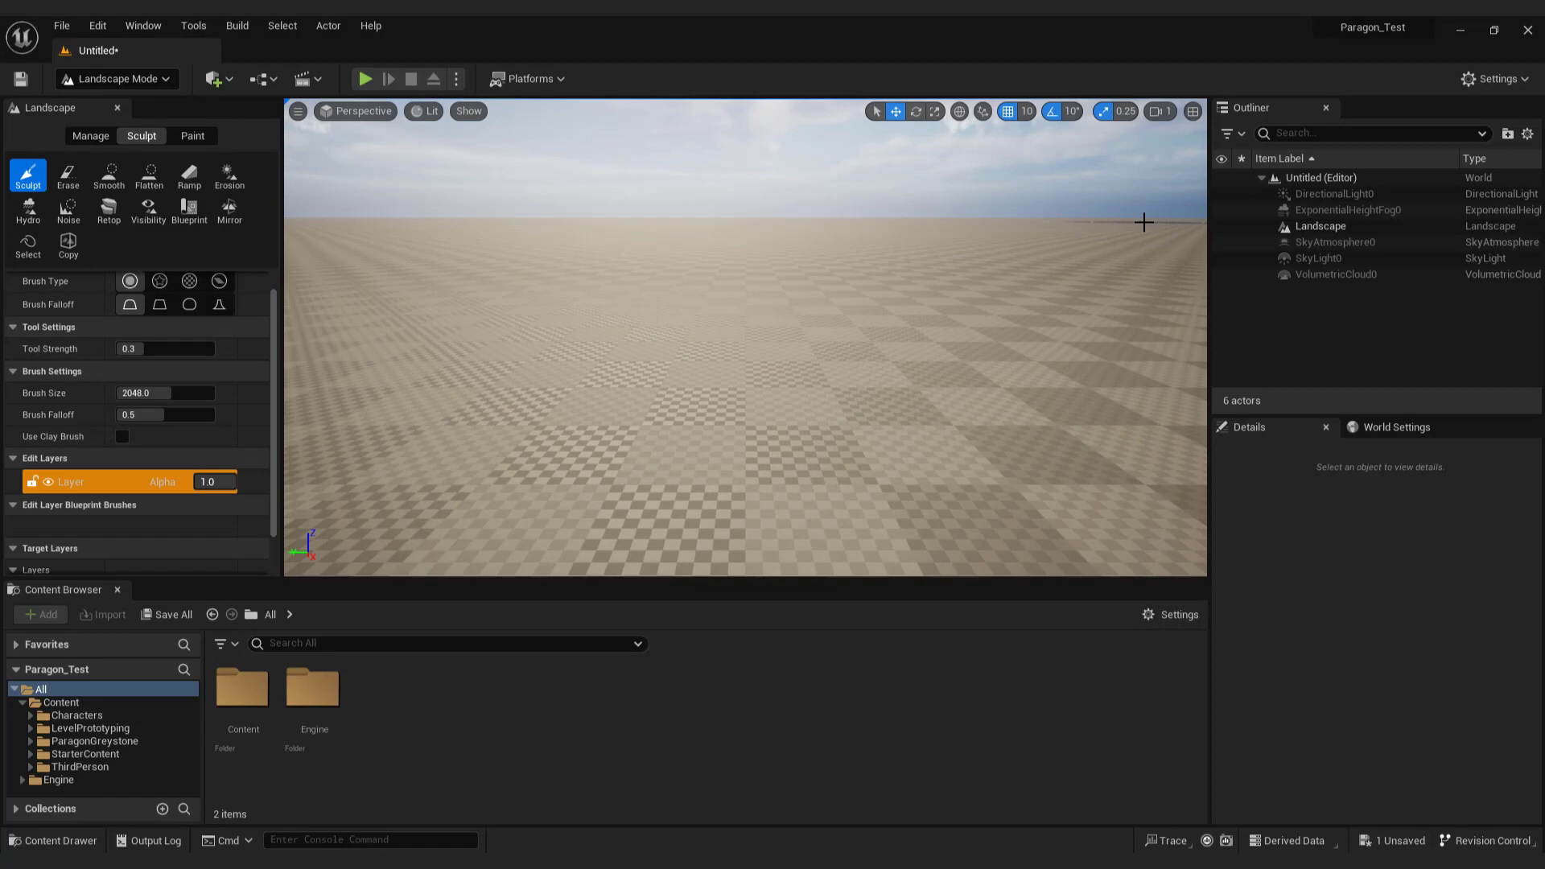
Return to Selection Mode and play the level from a spot on the landscape
click(113, 79)
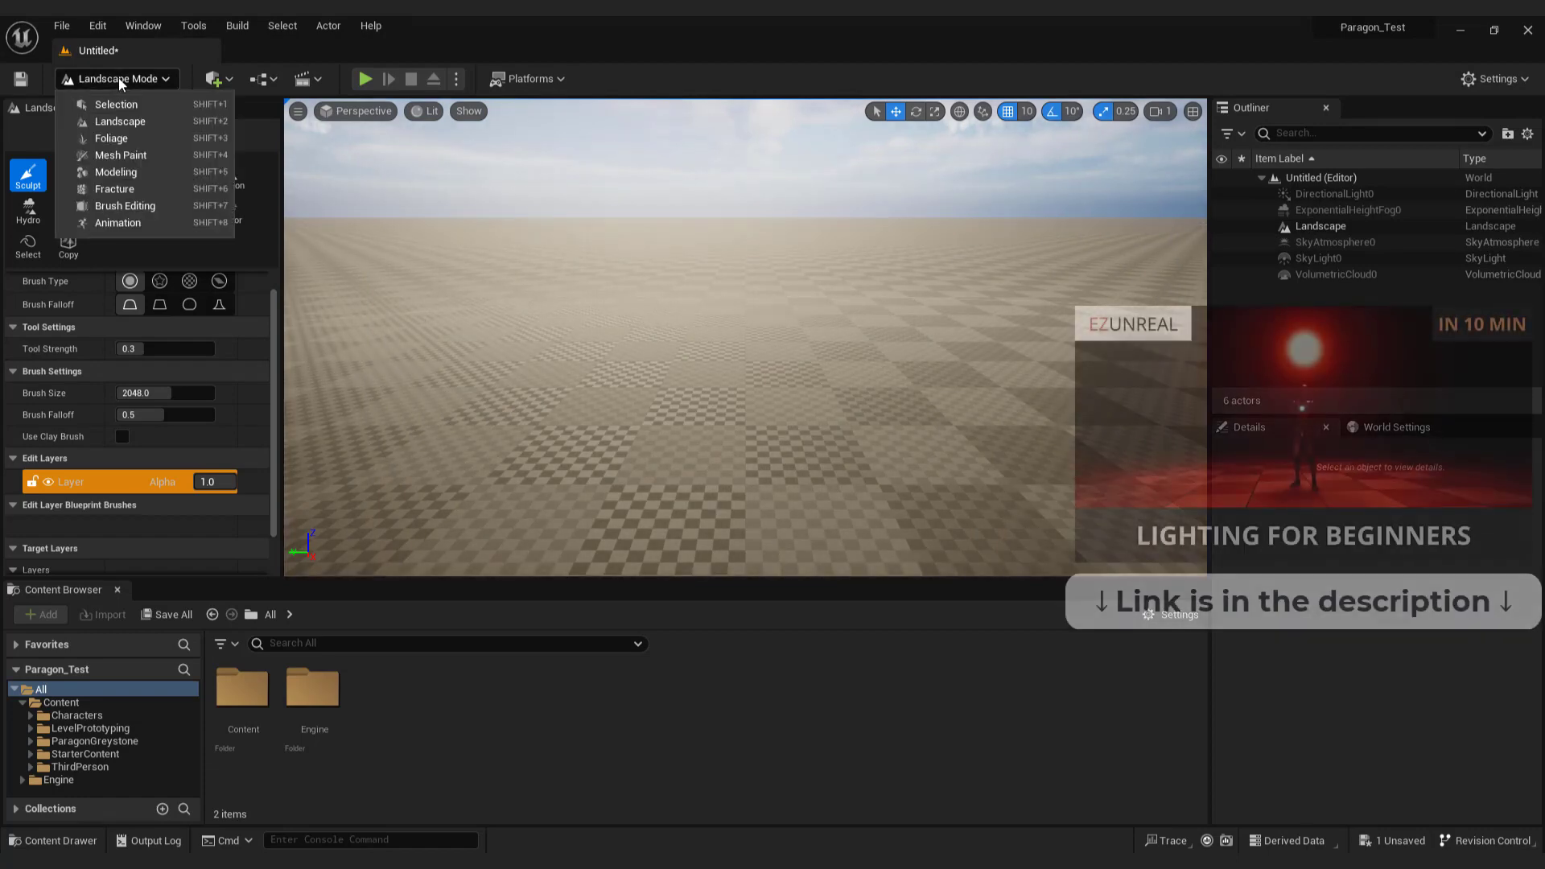
click(116, 104)
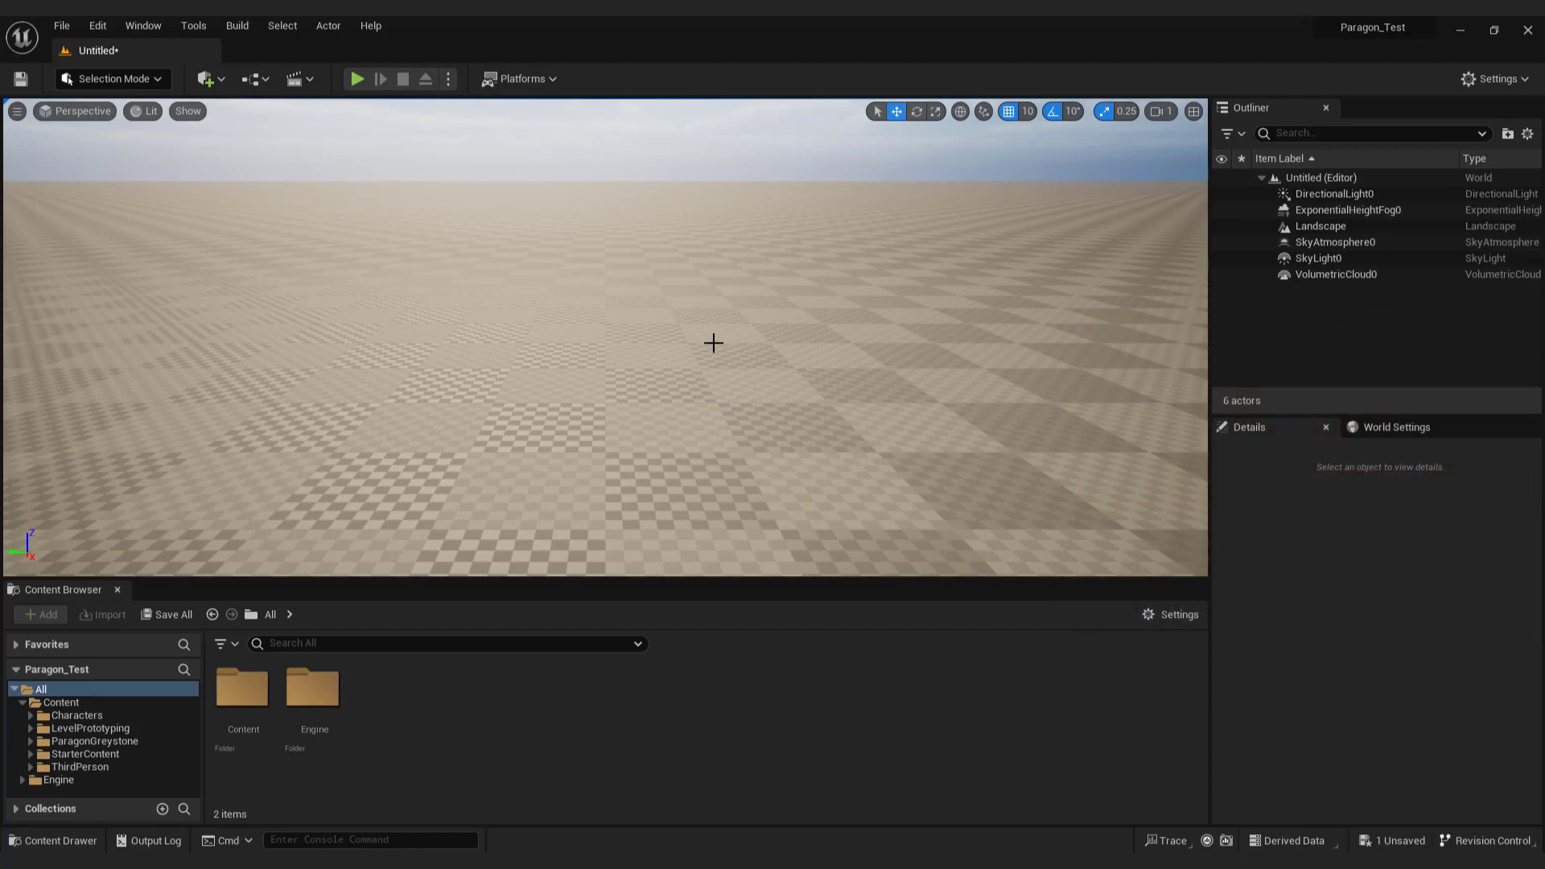
right_click(713, 343)
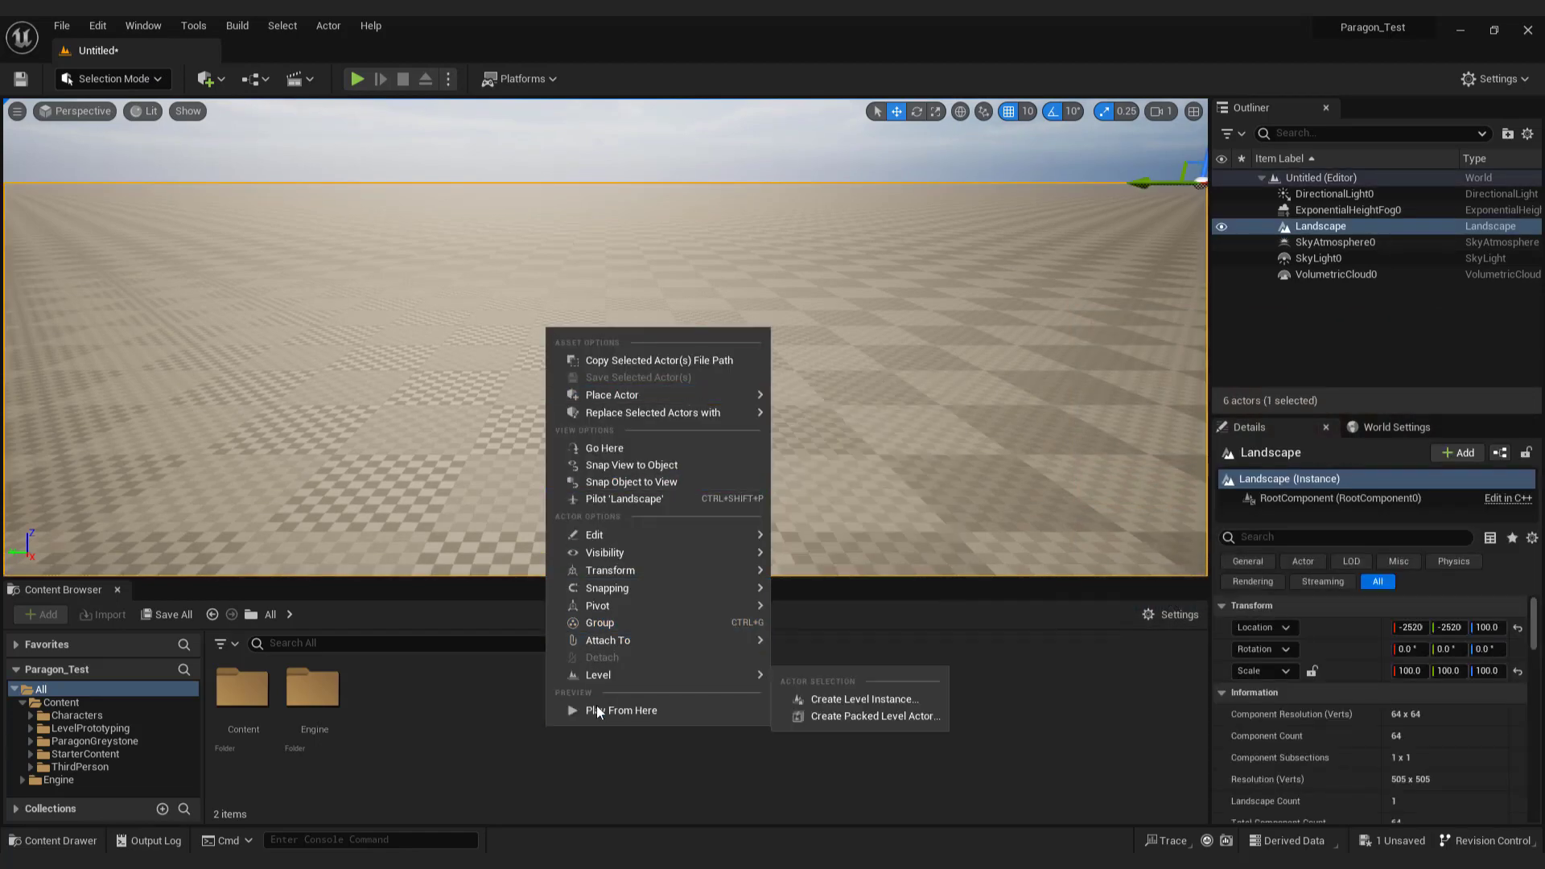
click(627, 710)
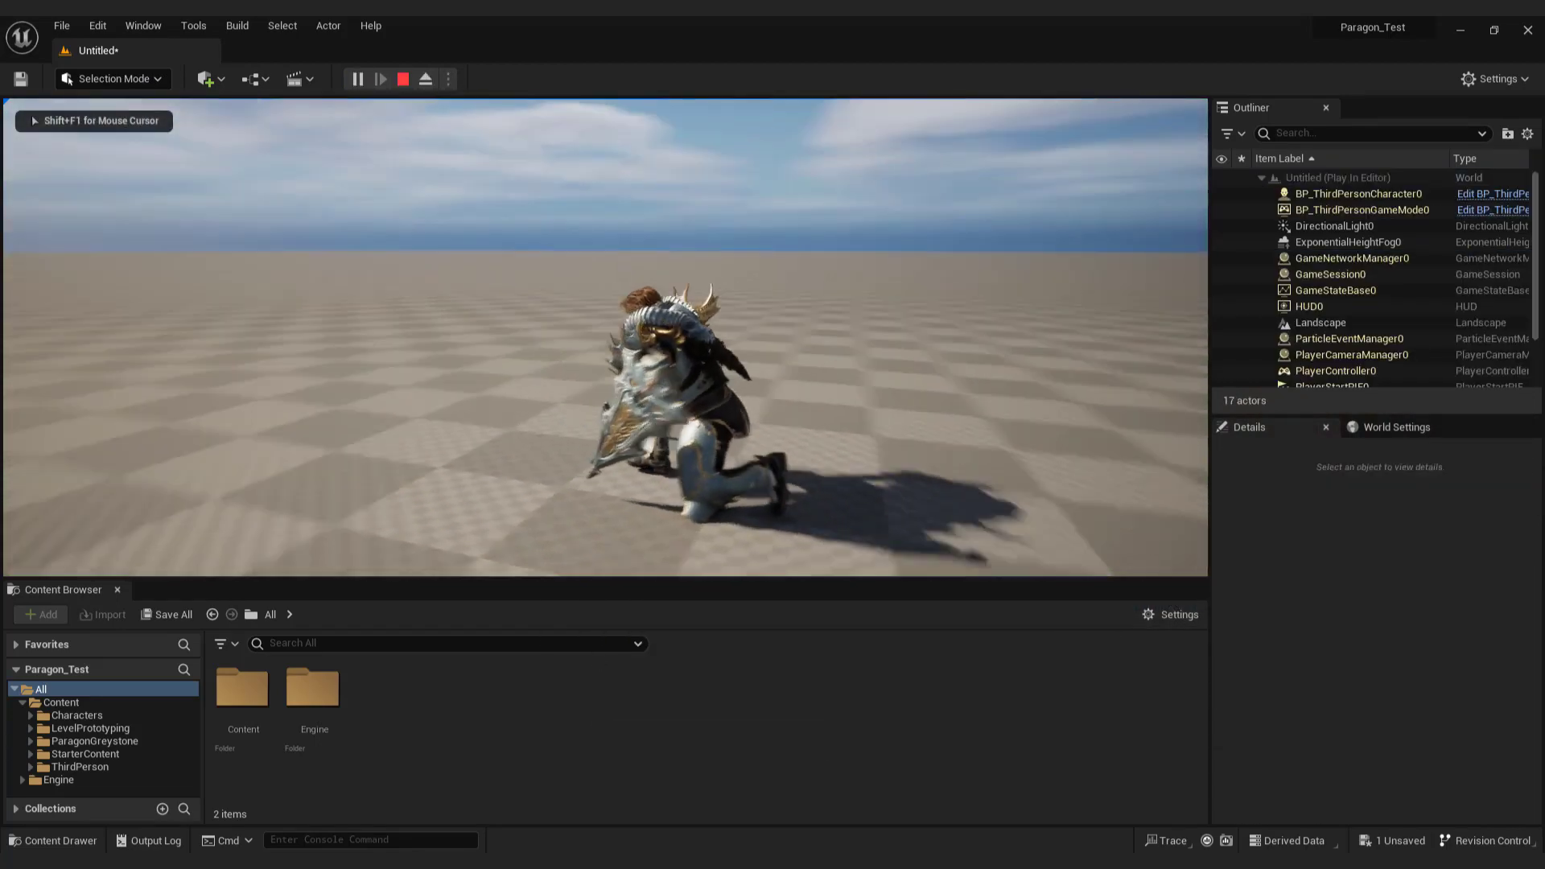